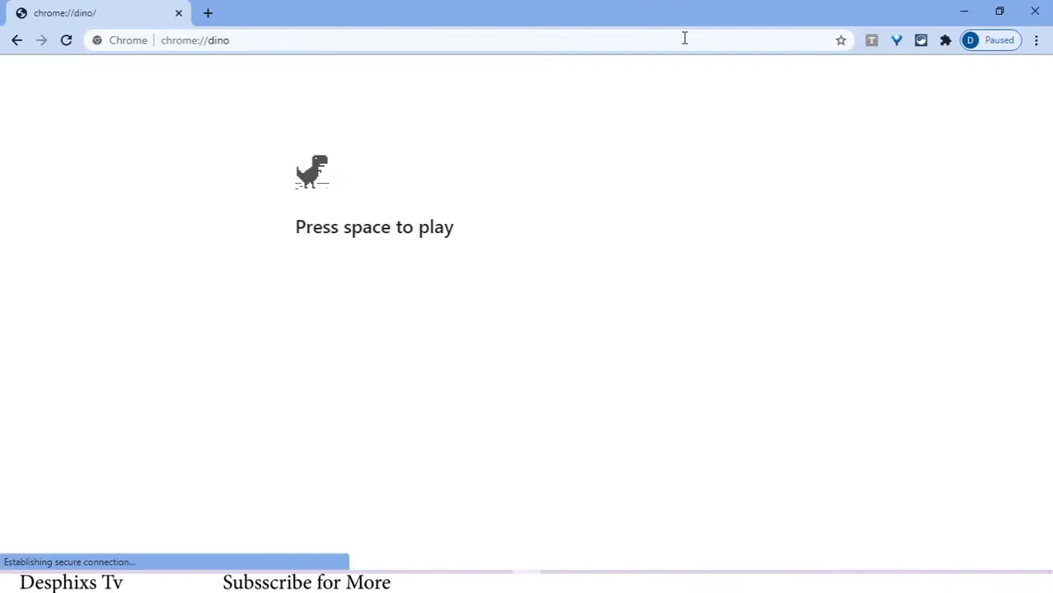
Start a Dino run with Space and play until crashing into cacti
{"action": "key", "text": "space"}
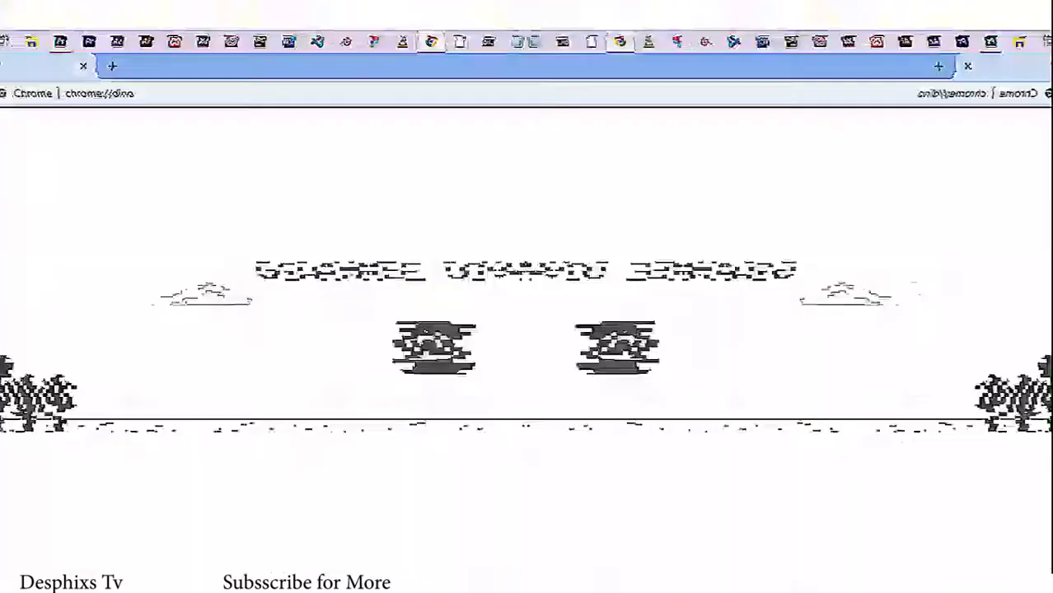
Inspect the game page to open DevTools beside the game-over screen
{"action": "right_click", "coordinate": [638, 288]}
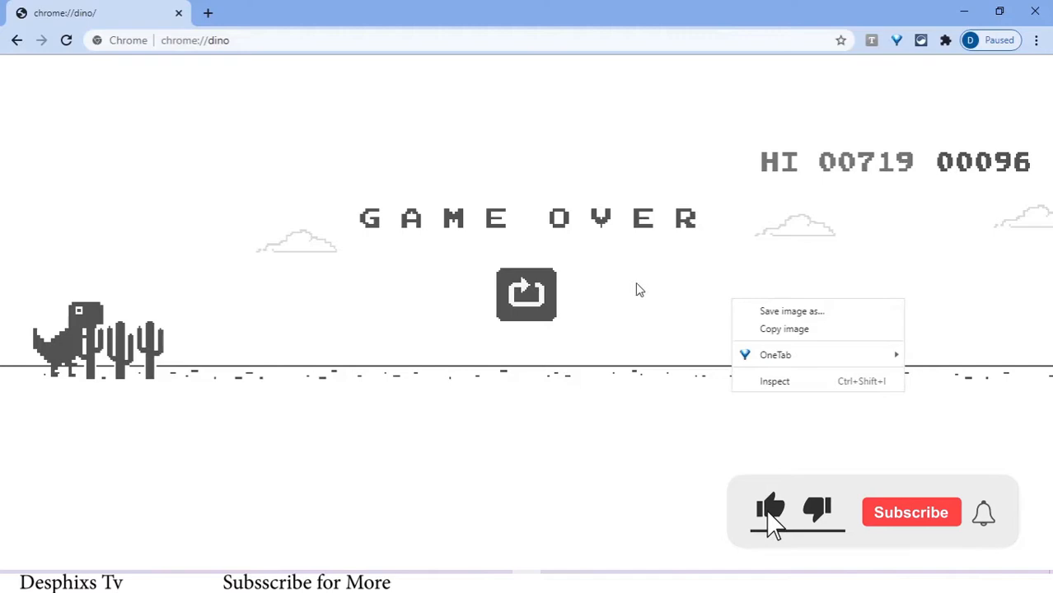
{"action": "left_click", "coordinate": [773, 381]}
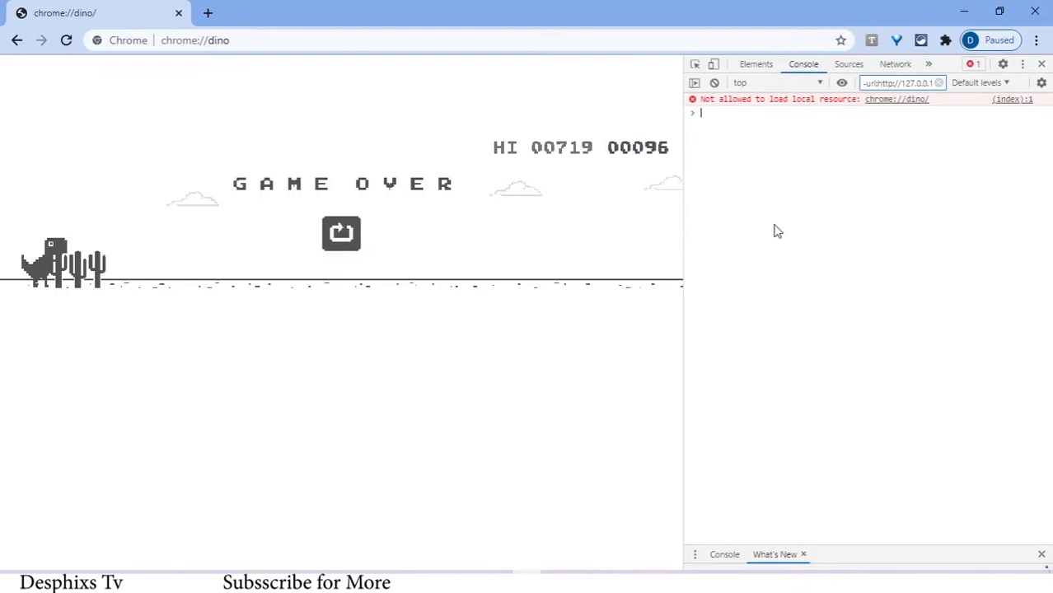
Run Runner.instance_.gameOver = () => {} in the Console and replay the game
{"action": "type", "text": "Runner.instance_.gameOver = () => {"}
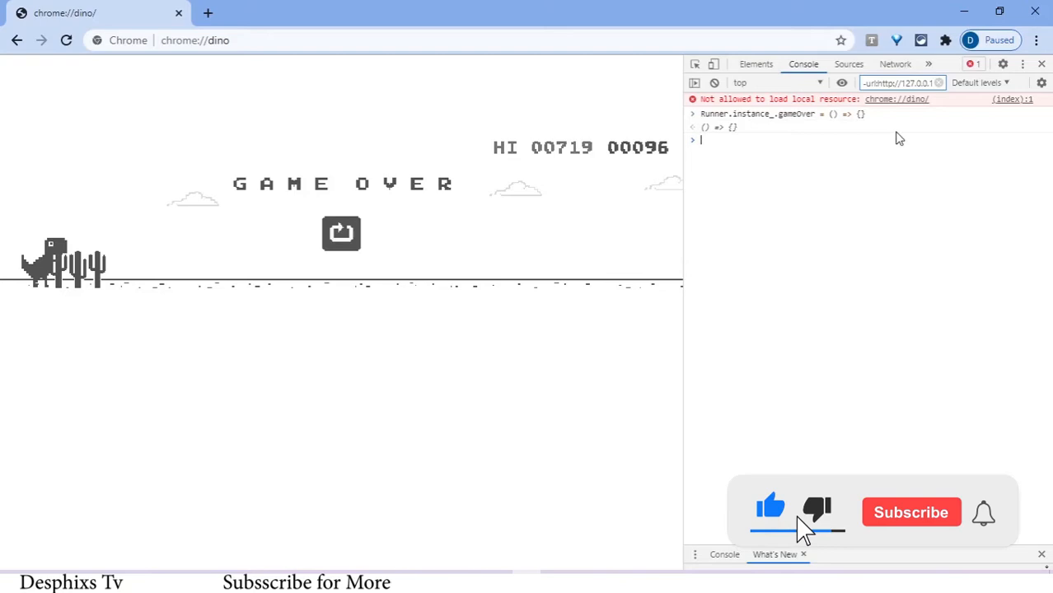
{"action": "left_click", "coordinate": [340, 233]}
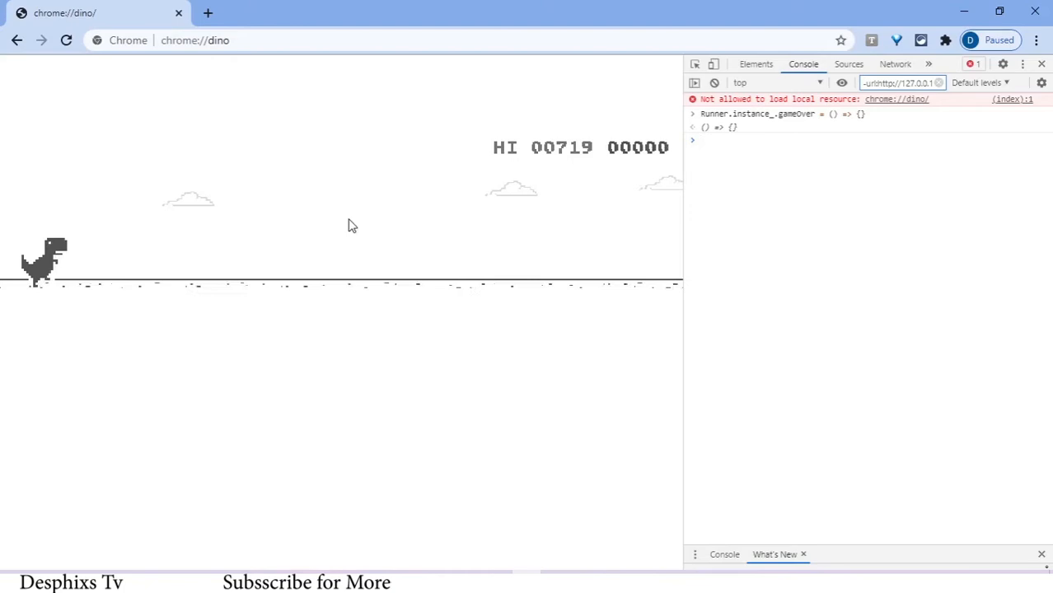